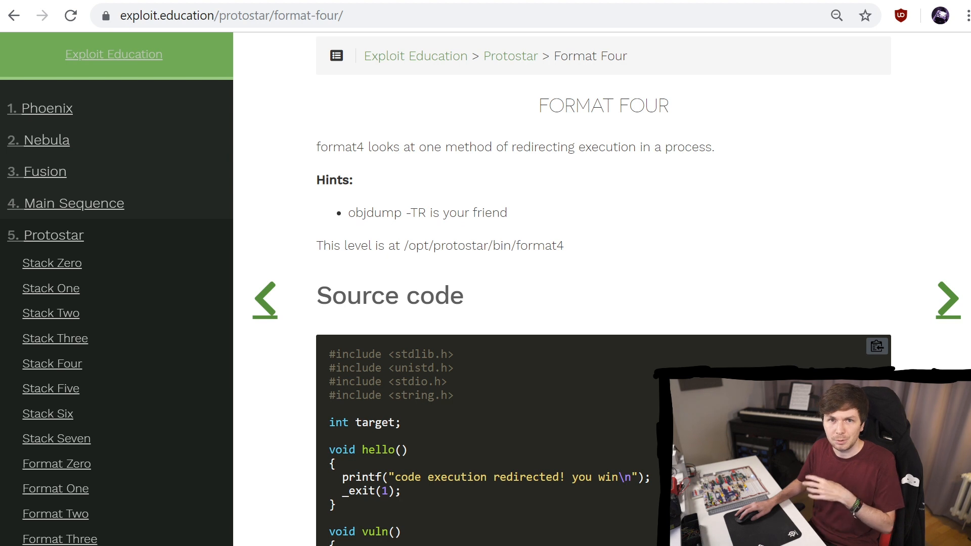
- Scroll the Protostar Format Four page until the full format4 C source is visible
scroll(down, 3)
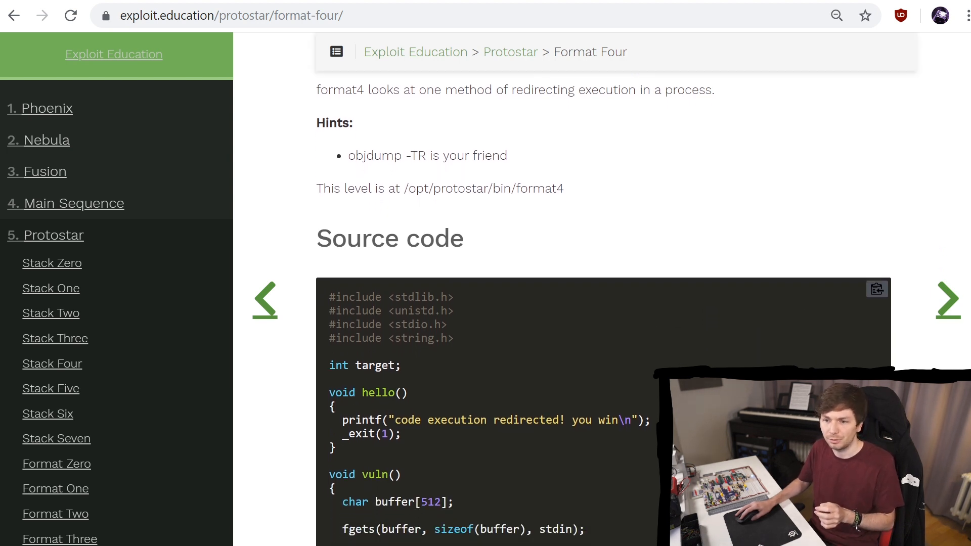
scroll(down, 3)
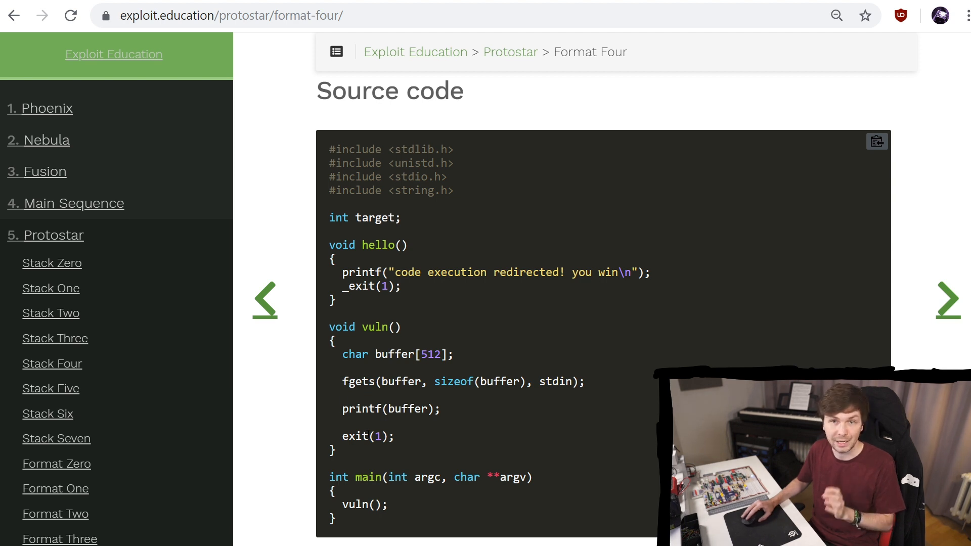
mouse_move(958, 265)
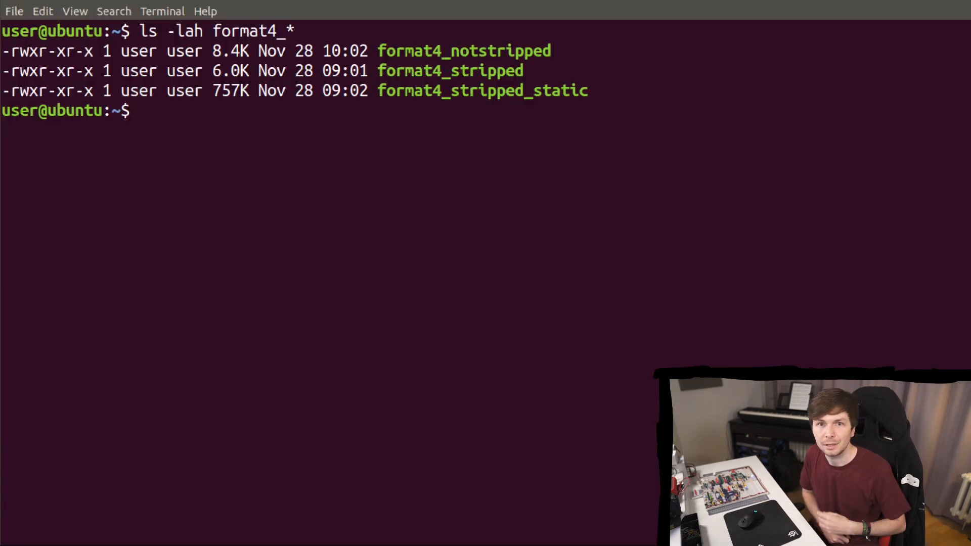
- Build format4_notstripped with gcc, check format4_stripped with file, and run ldd on format4_notstripped
text(gcc format4.c -o format4_notstripped)
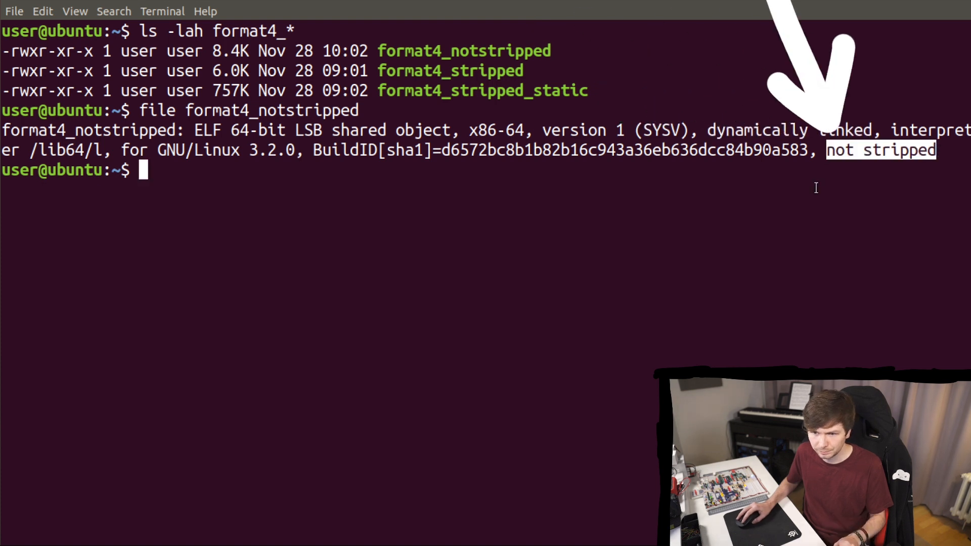
text(file format4_stripped)
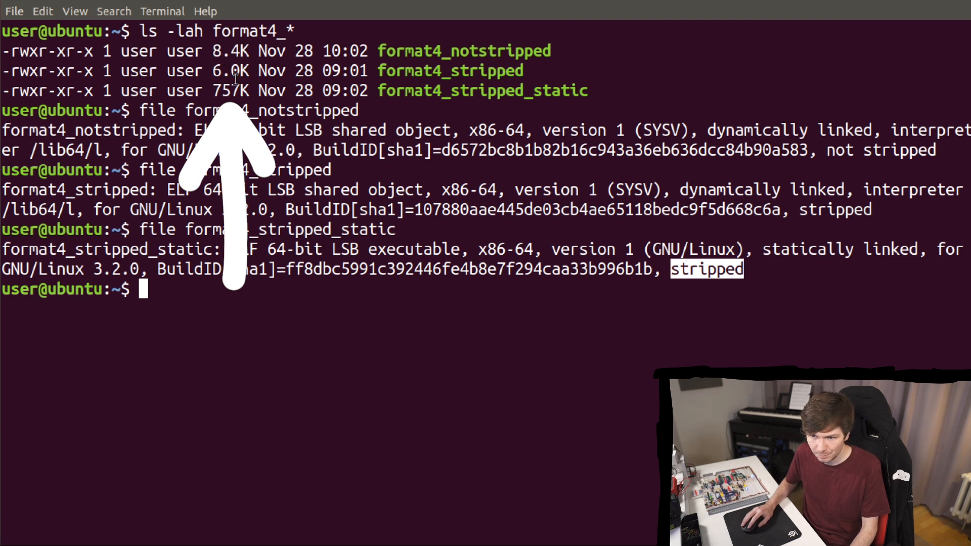
text(ldd format4_notstripped)
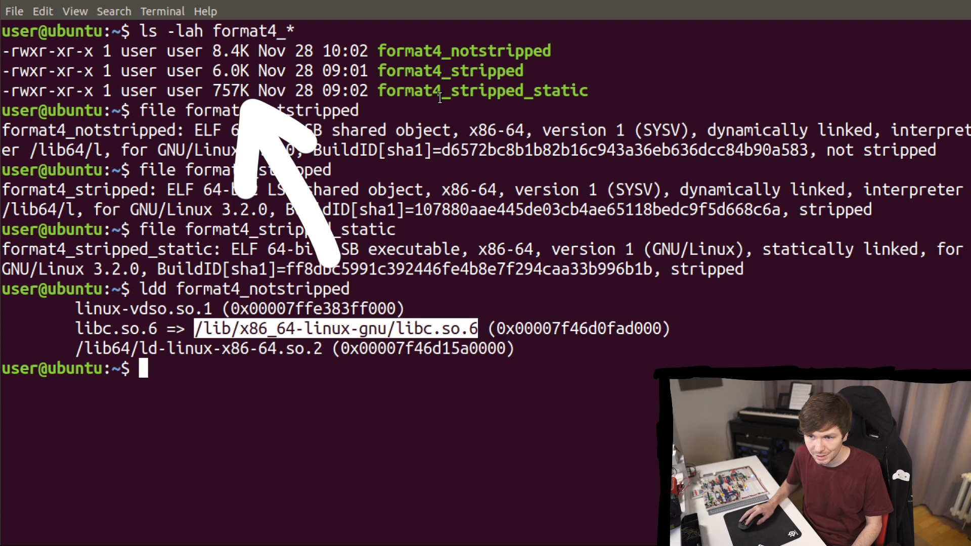
mouse_move(234, 90)
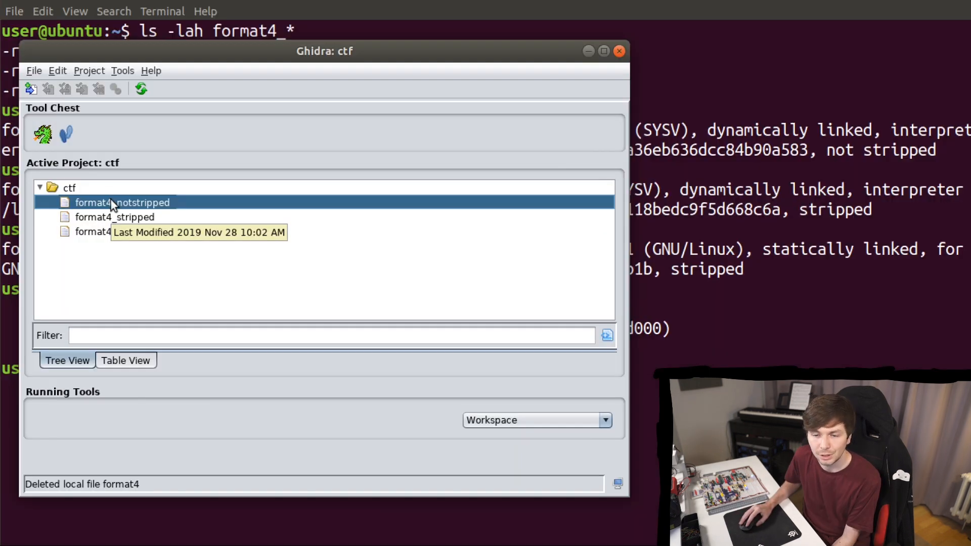
- Open format4_notstripped and follow main's decompiled code into the vuln function
double_click(122, 202)
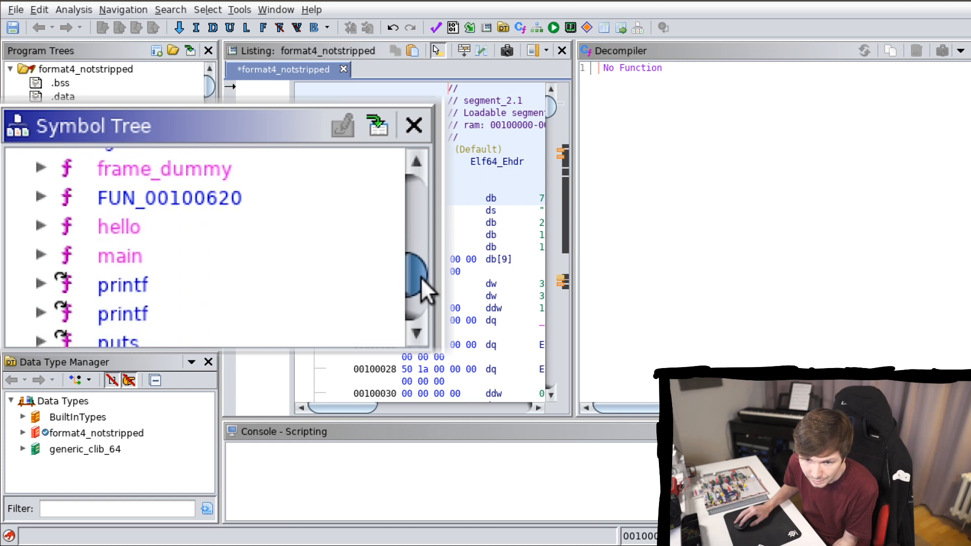
click(122, 209)
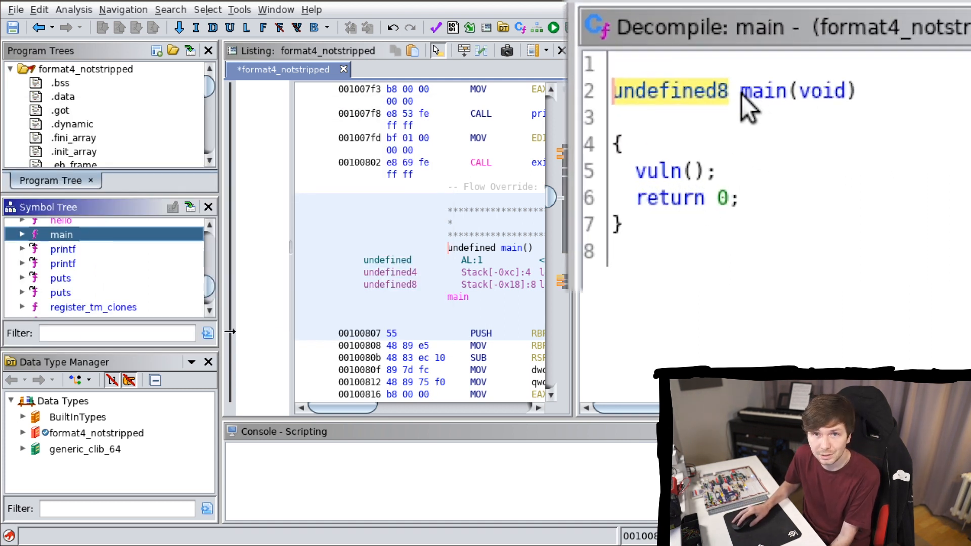
mouse_move(762, 91)
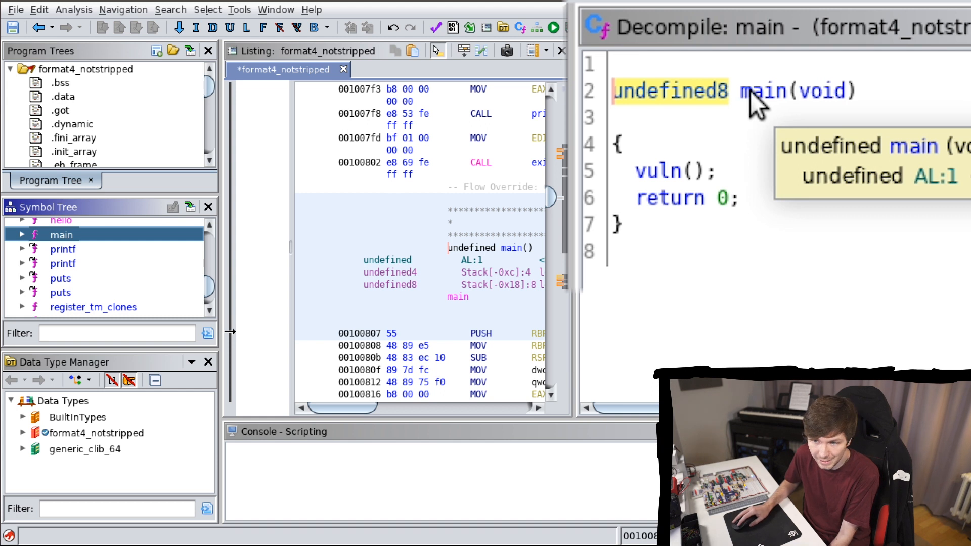
click(664, 171)
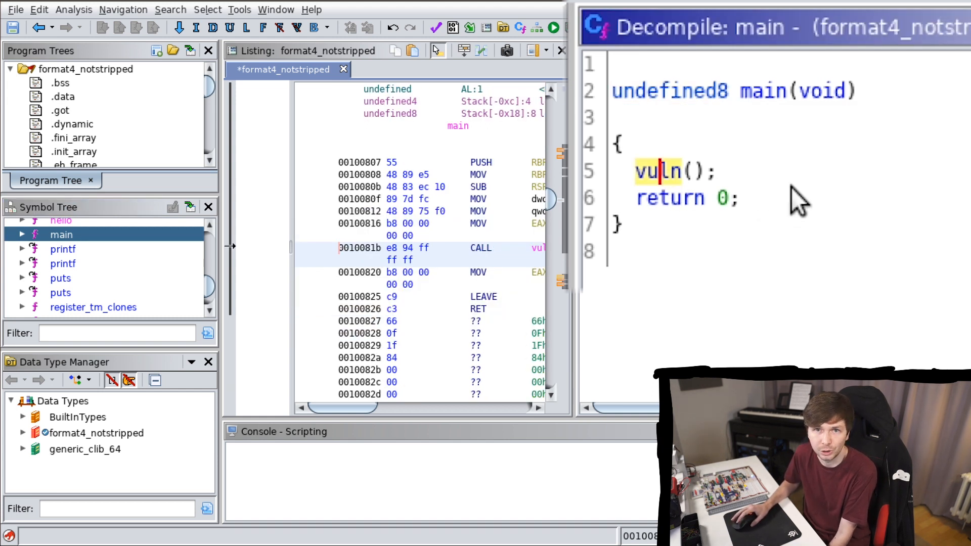
double_click(651, 172)
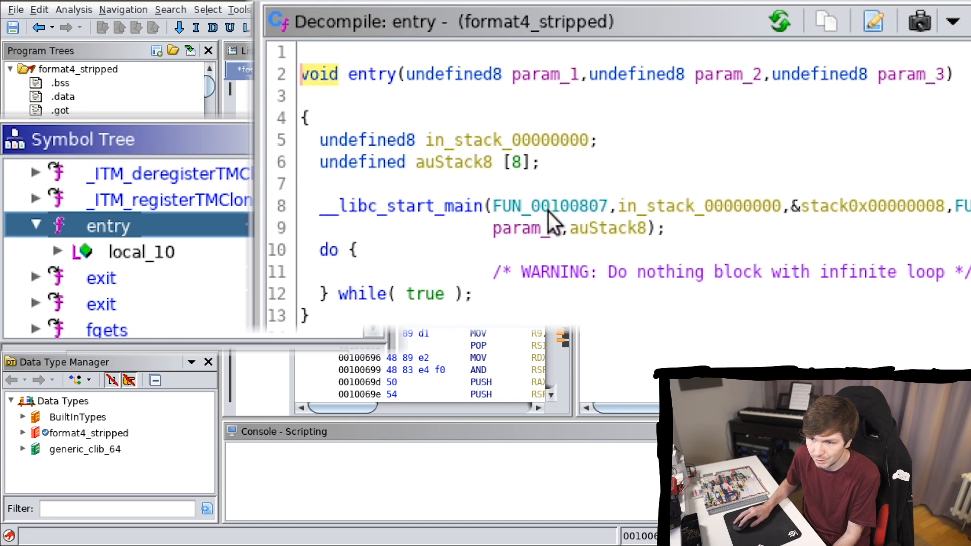
- Rename FUN_00100807 to main, open its callee FUN_001007b4, and enter 'getprint'
click(548, 206)
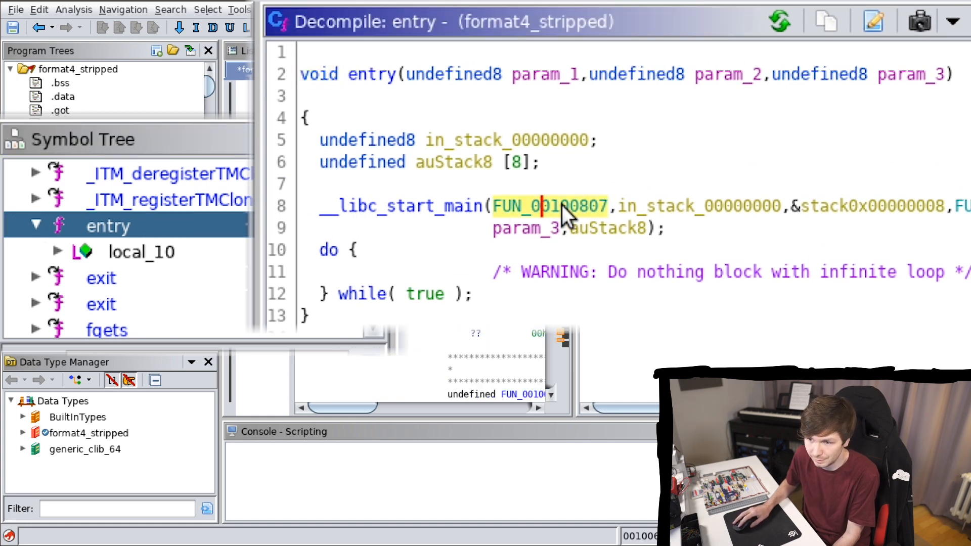
double_click(550, 206)
text(m)
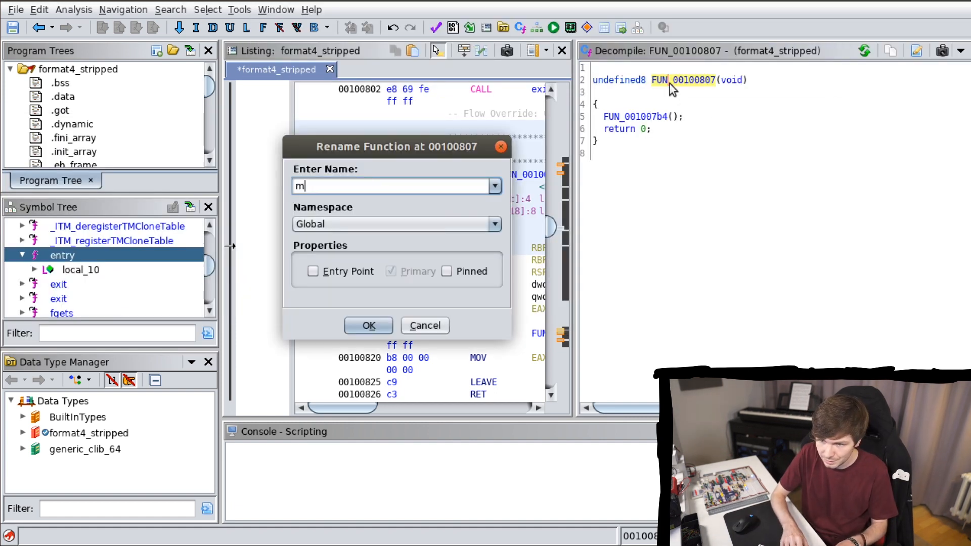
text(ain)
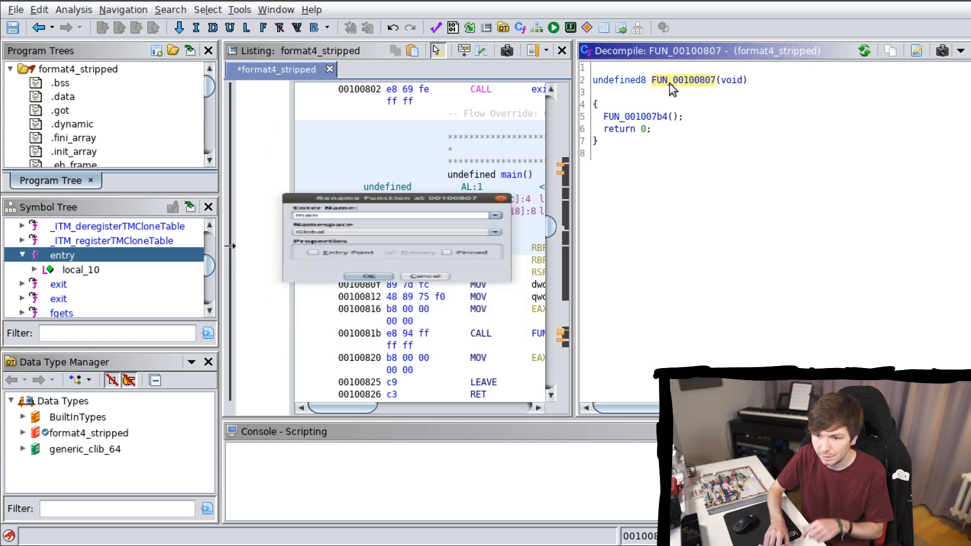
click(369, 276)
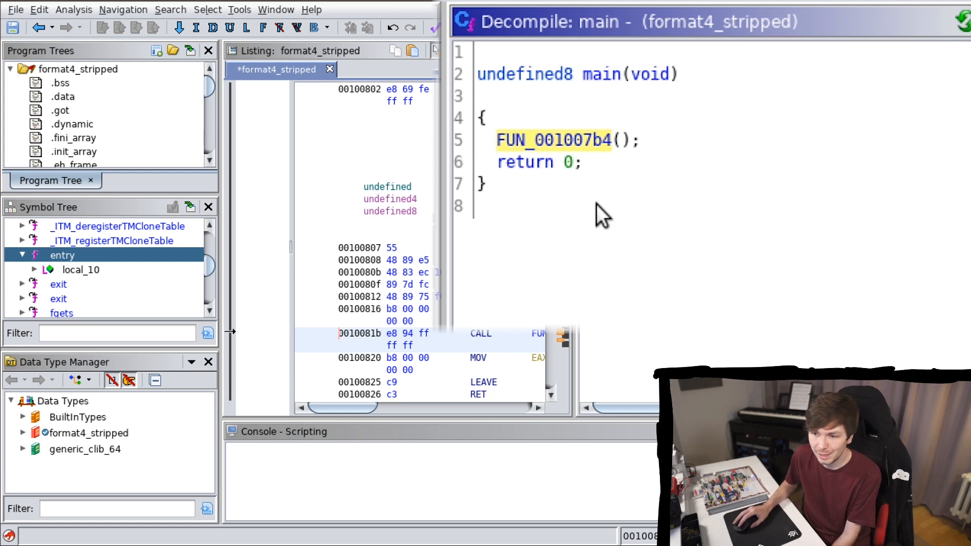
mouse_move(555, 140)
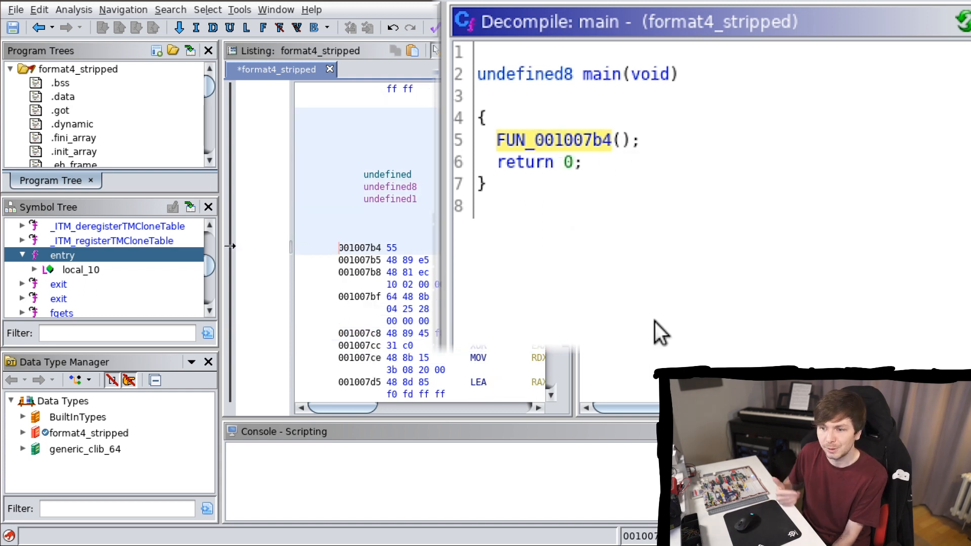
double_click(552, 140)
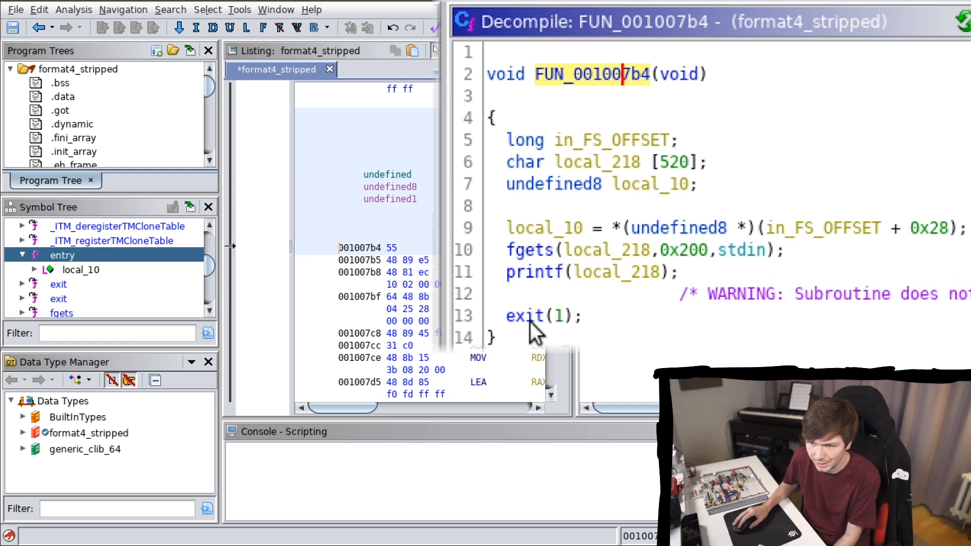
text(getprint)
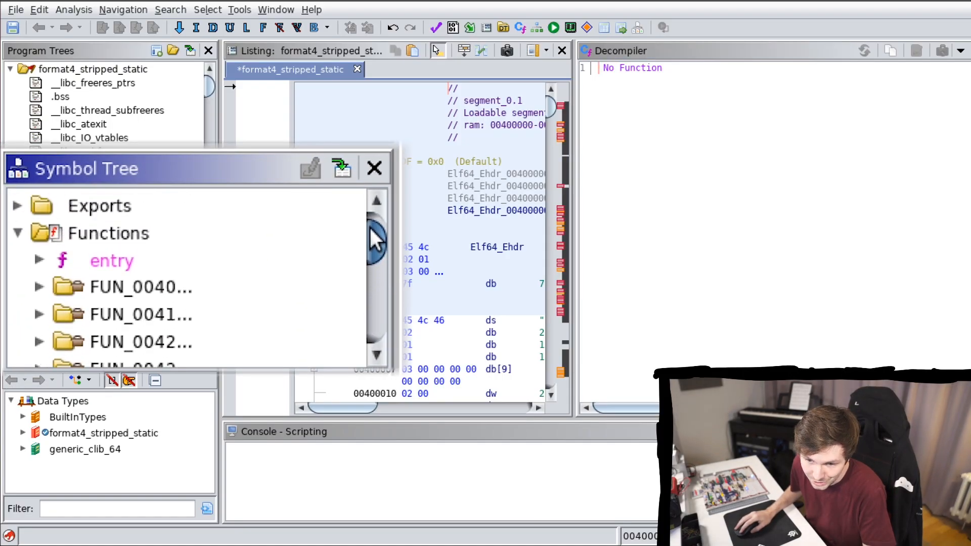
- Trace format4_stripped_static from entry through FUN_00400bba and FUN_00400b67 into FUN_004100c0
click(112, 261)
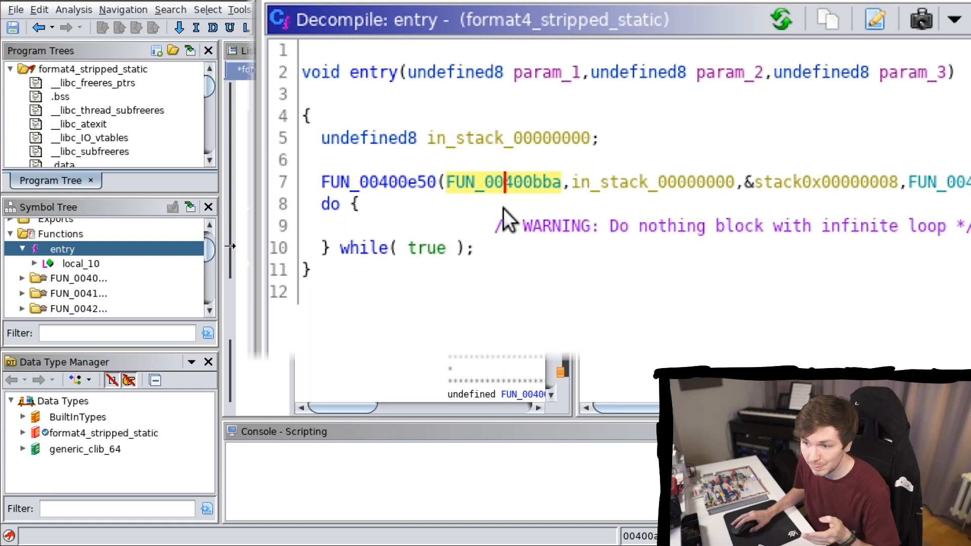
mouse_move(461, 232)
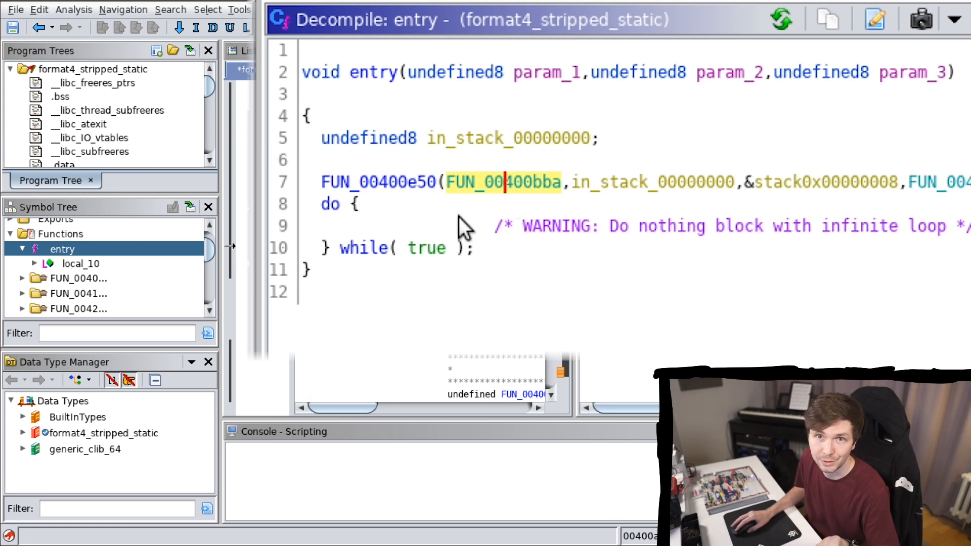
double_click(503, 182)
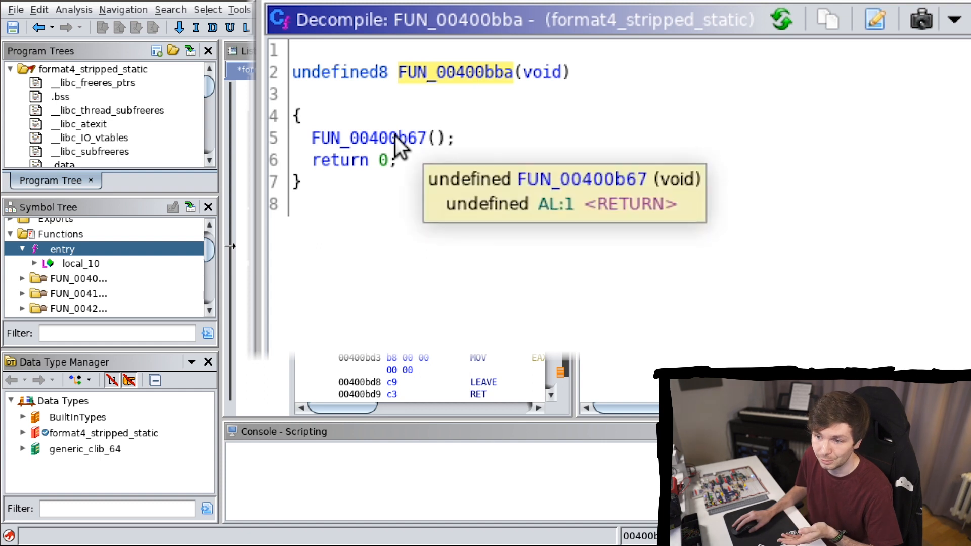
double_click(368, 137)
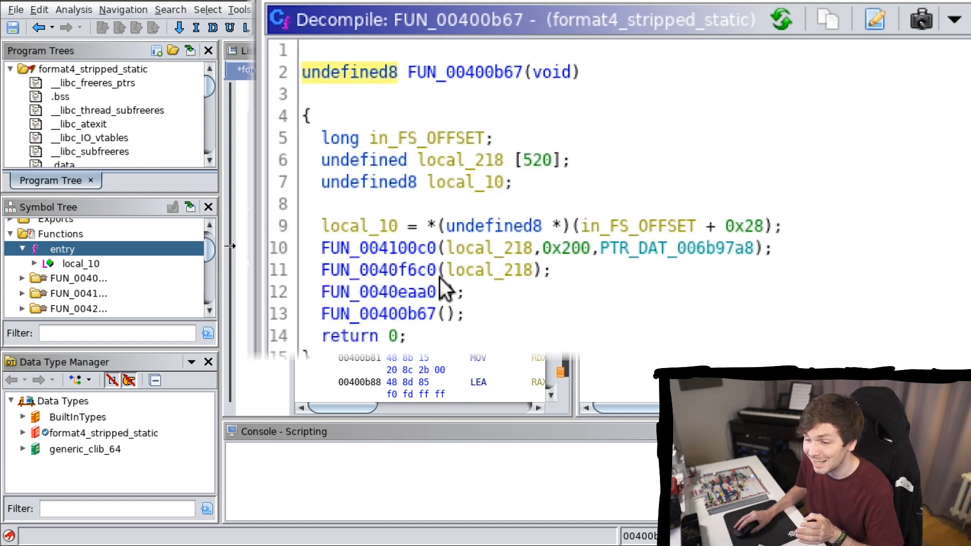
click(378, 247)
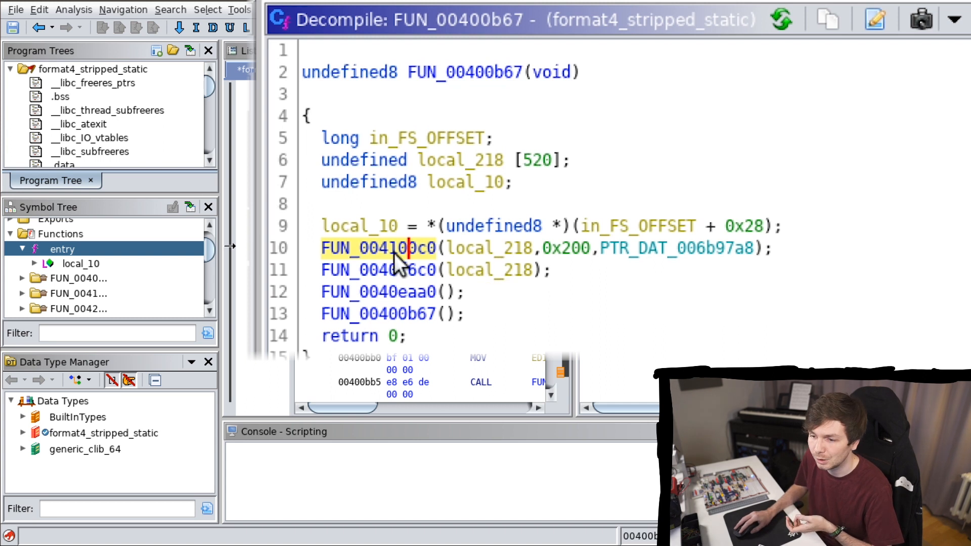
double_click(378, 248)
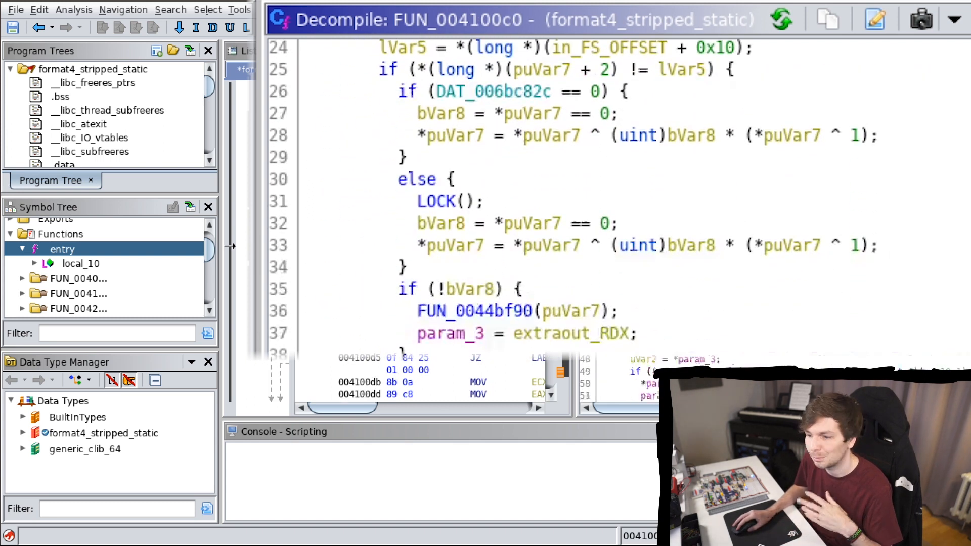
scroll(down, 3)
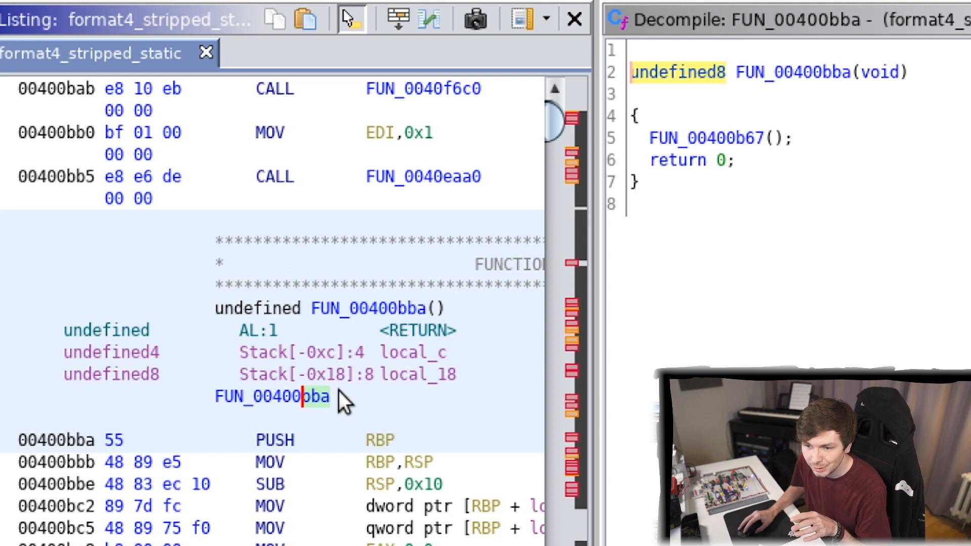
mouse_move(304, 415)
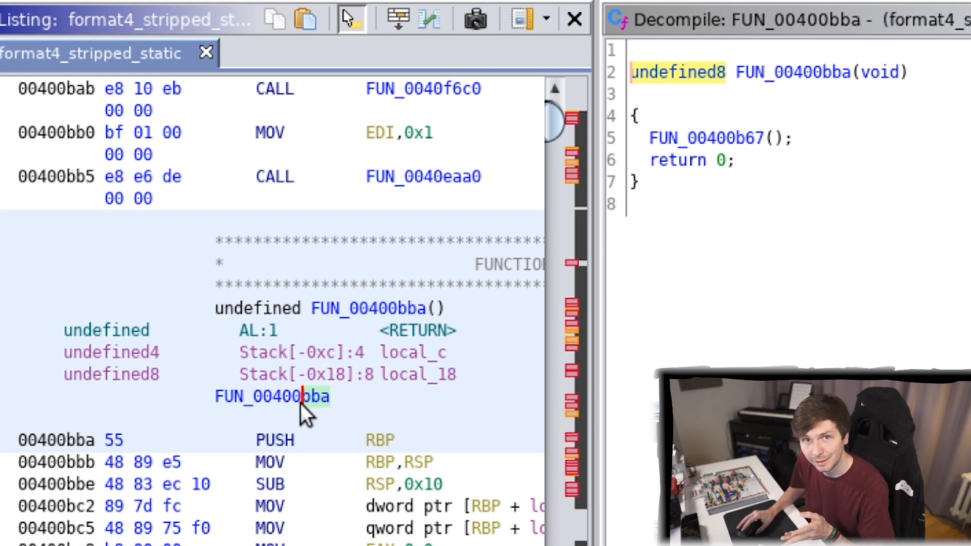
mouse_move(408, 270)
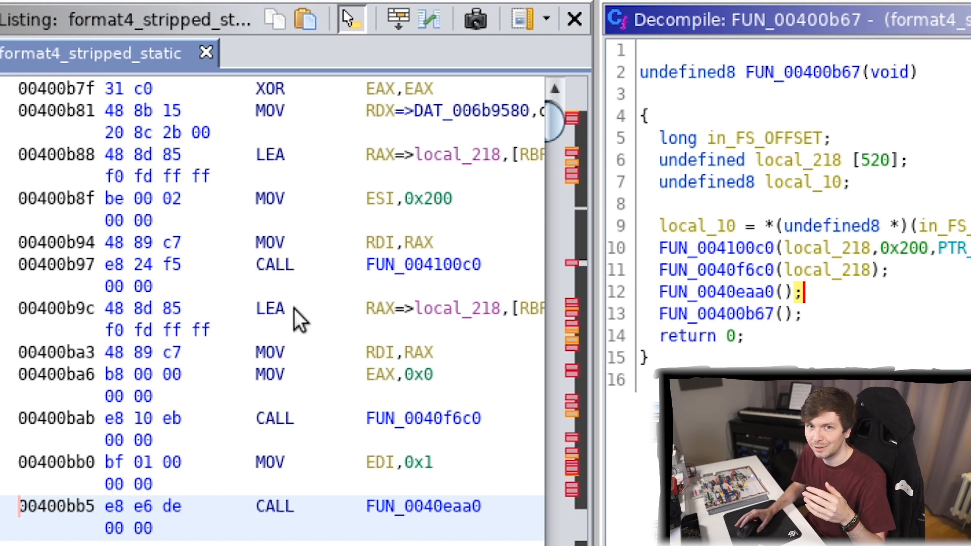
scroll(down, 3)
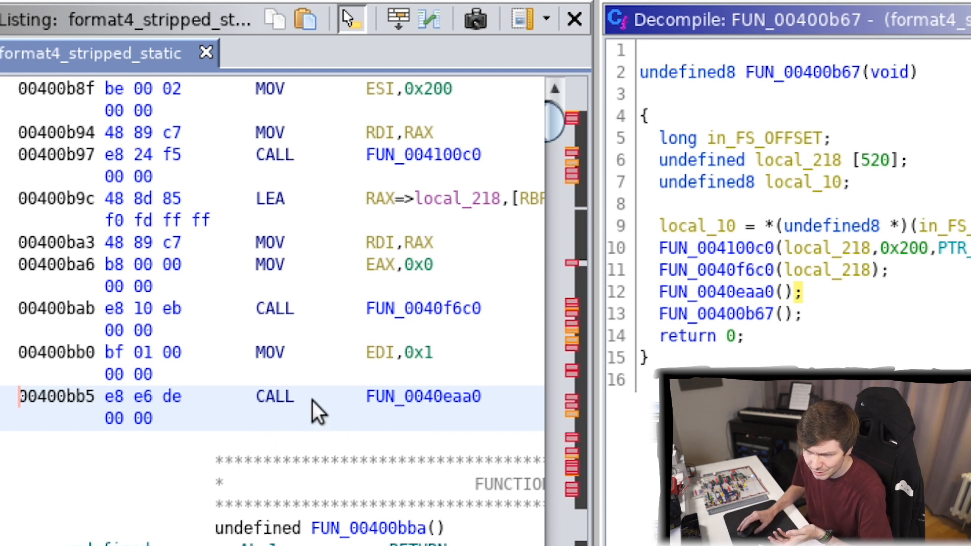
scroll(down, 3)
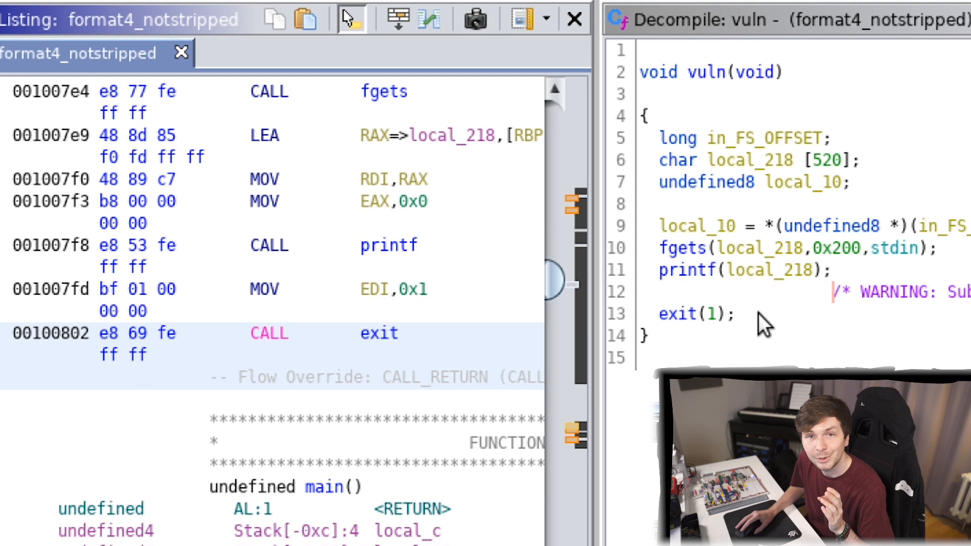
mouse_move(685, 326)
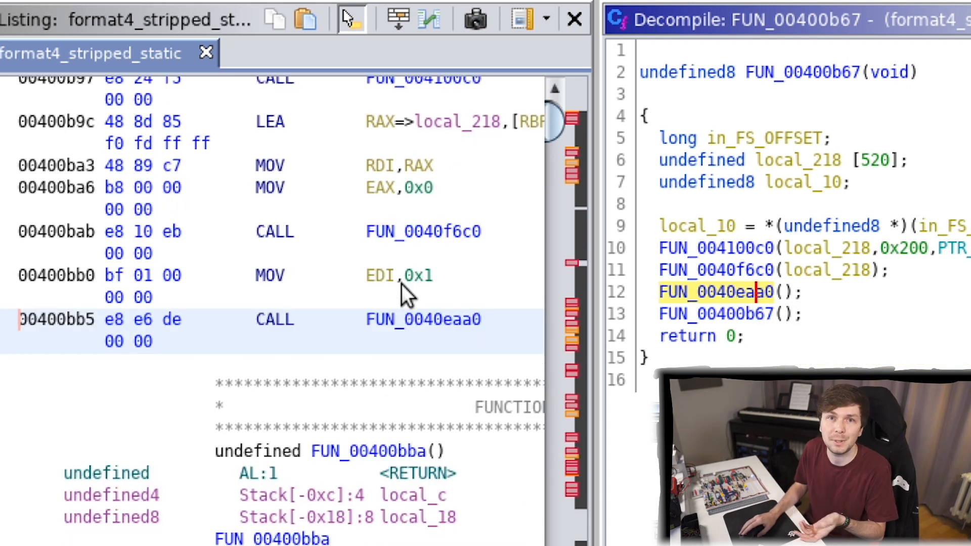
scroll(down, 3)
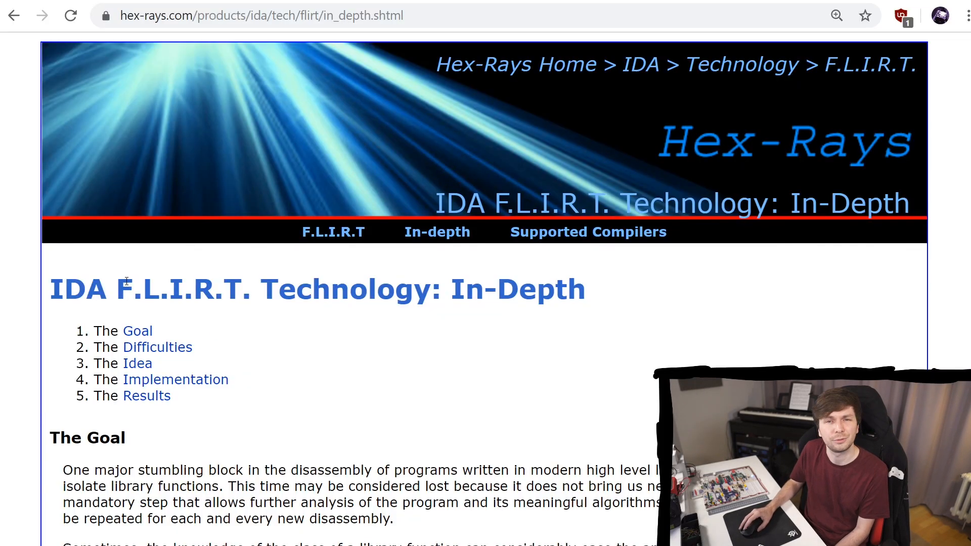
scroll(down, 3)
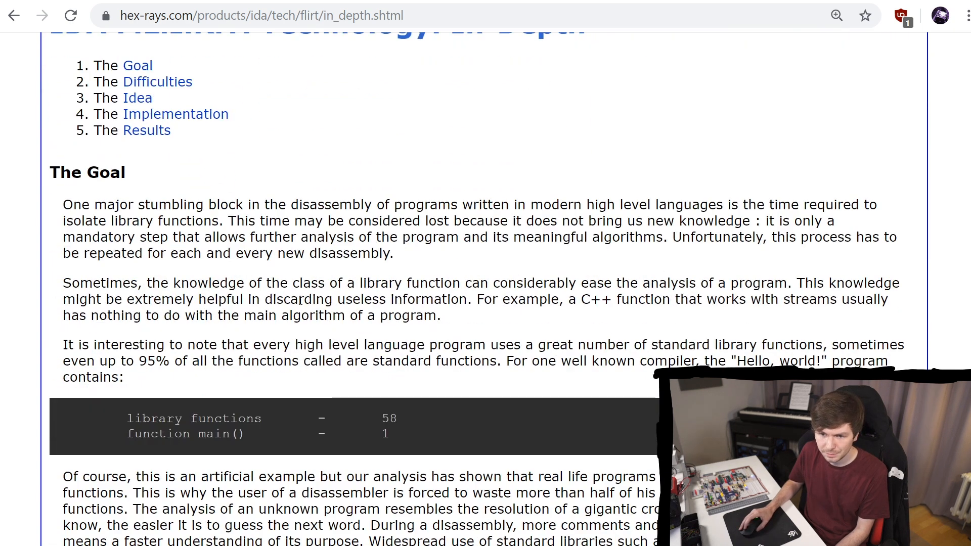
scroll(down, 3)
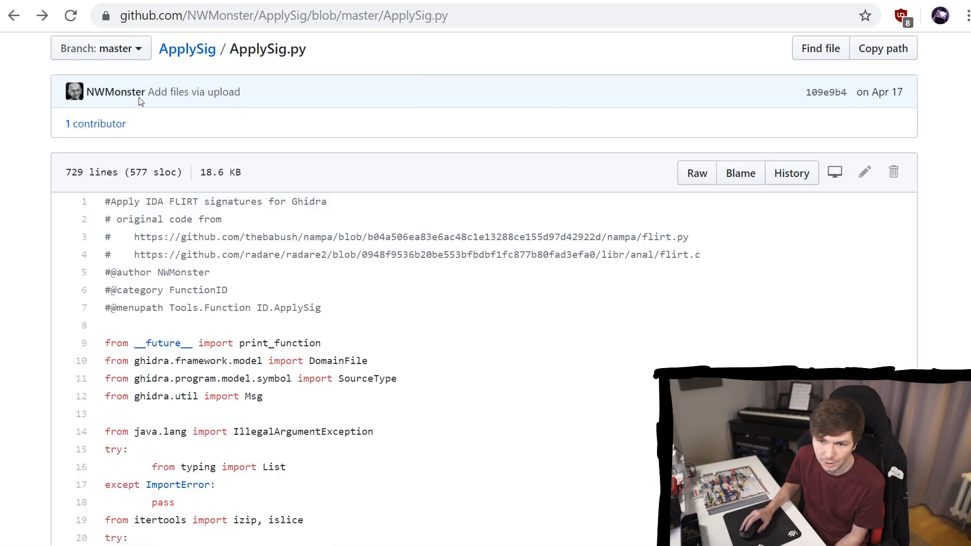
mouse_move(115, 91)
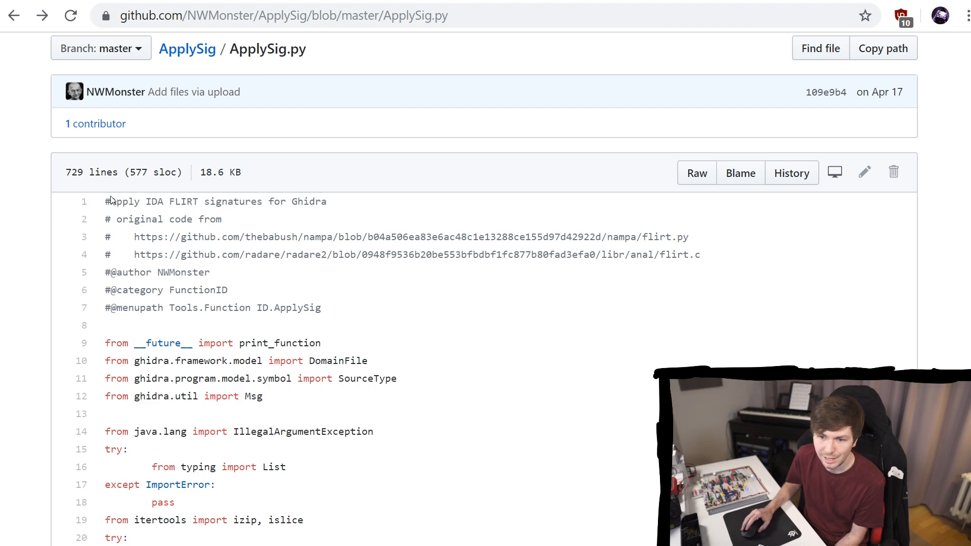
mouse_move(215, 202)
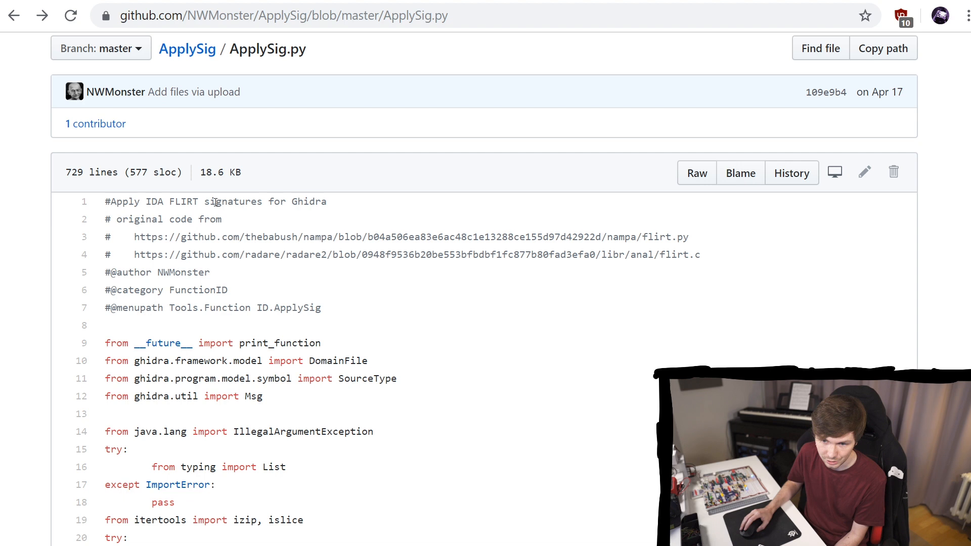
- Return to Ghidra's FUN_00400b67 decompilation after viewing ApplySig.py on GitHub
click(696, 173)
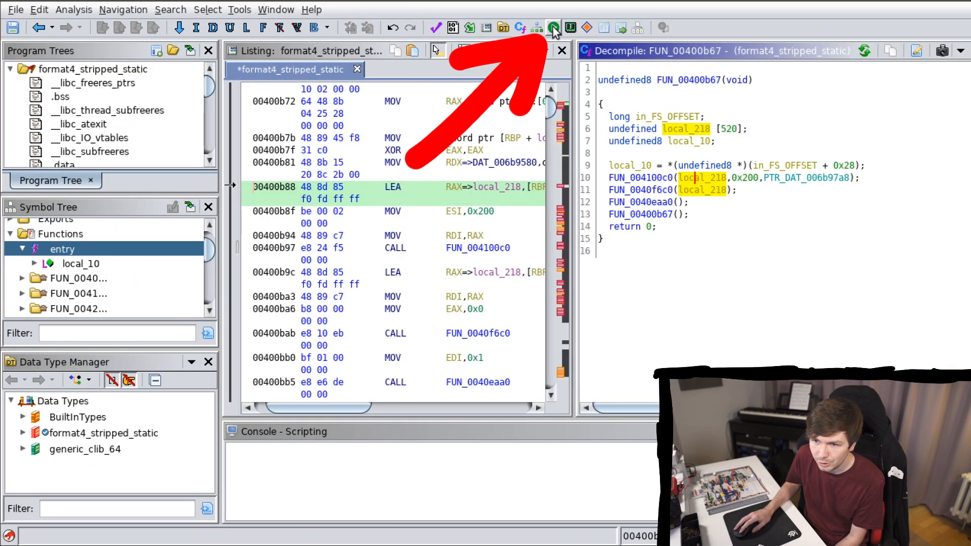
- Copy ApplySig.py into ~/ghidra_scripts via Script Manager and filter scripts for 'Apply'
click(553, 27)
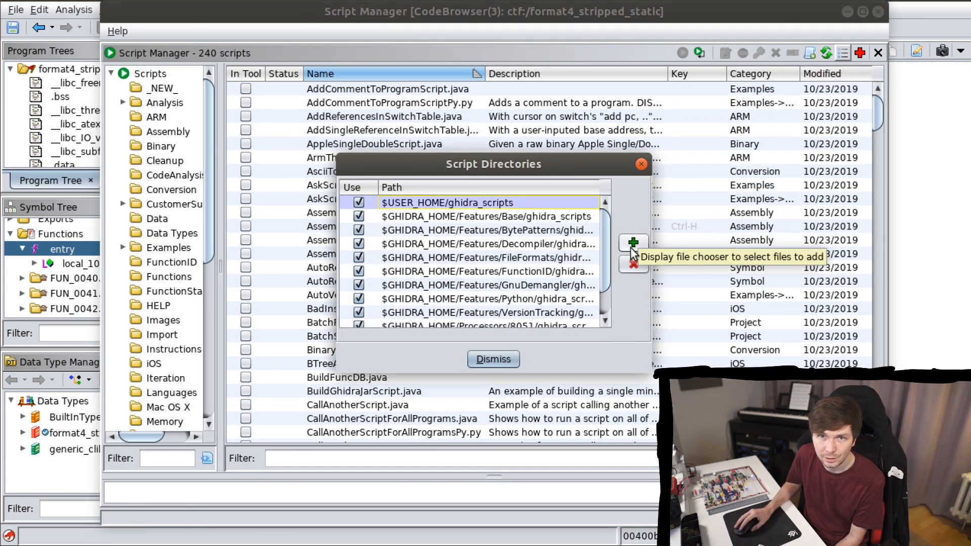
mouse_move(499, 209)
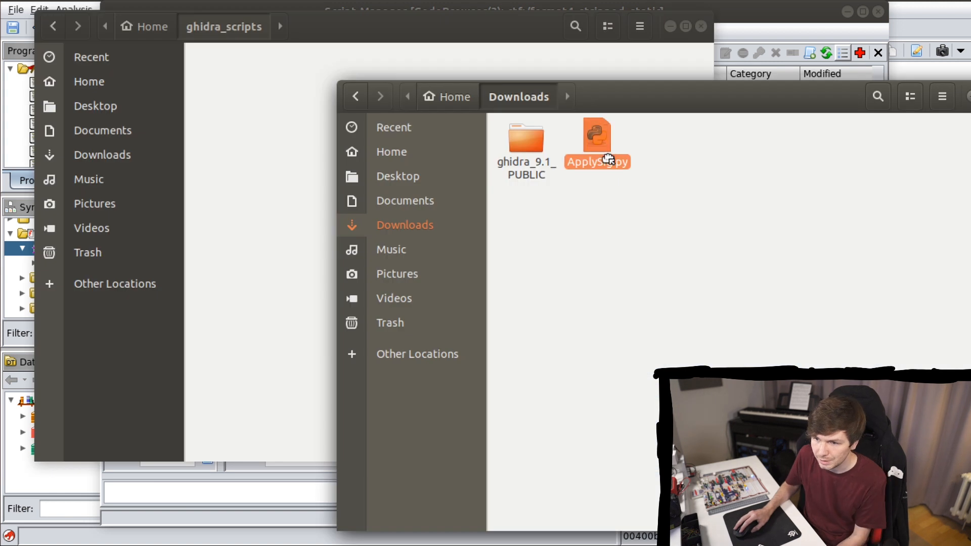
drag(596, 140, 223, 68)
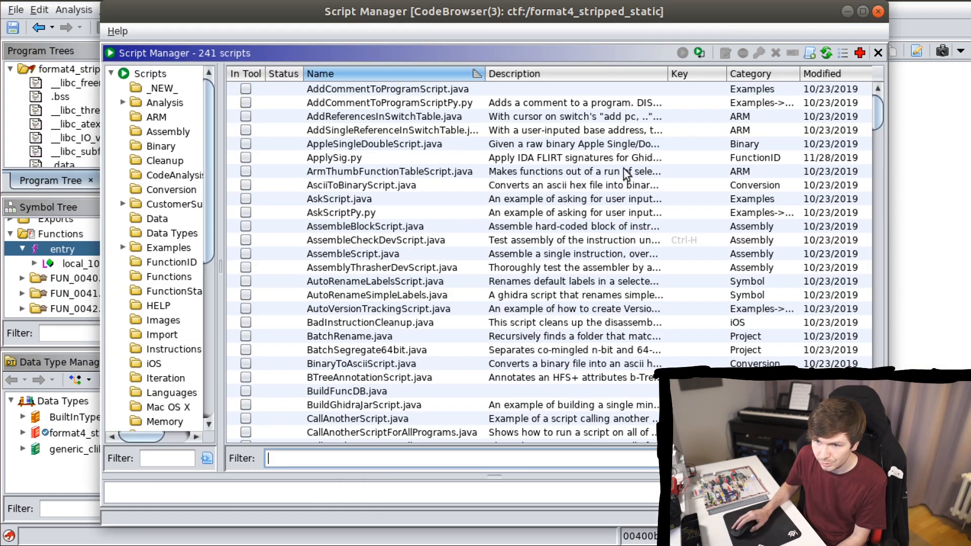
click(334, 157)
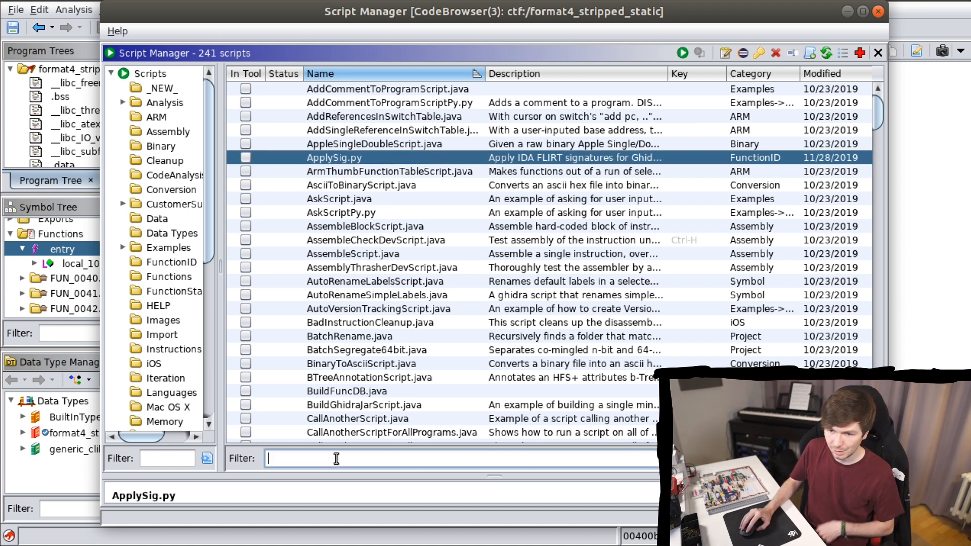
text(Apply)
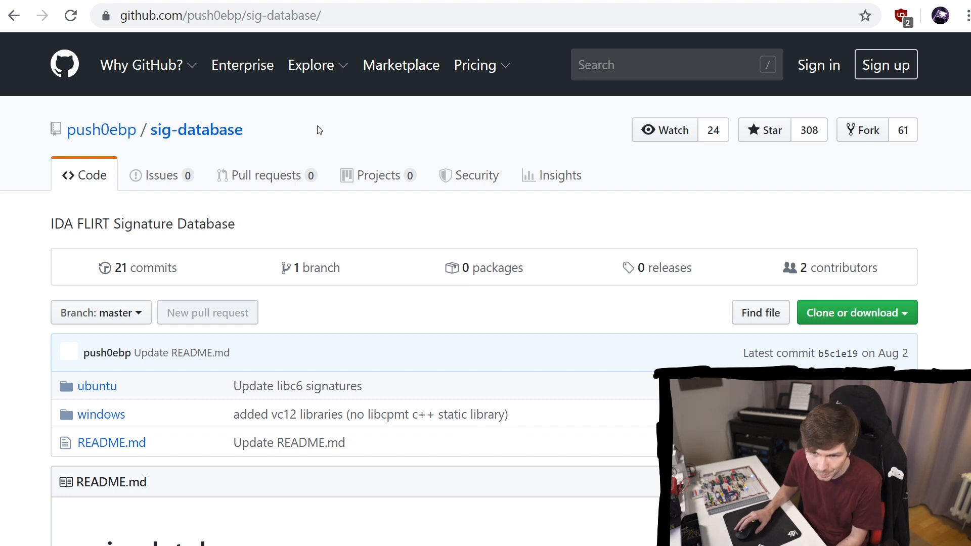
mouse_move(379, 179)
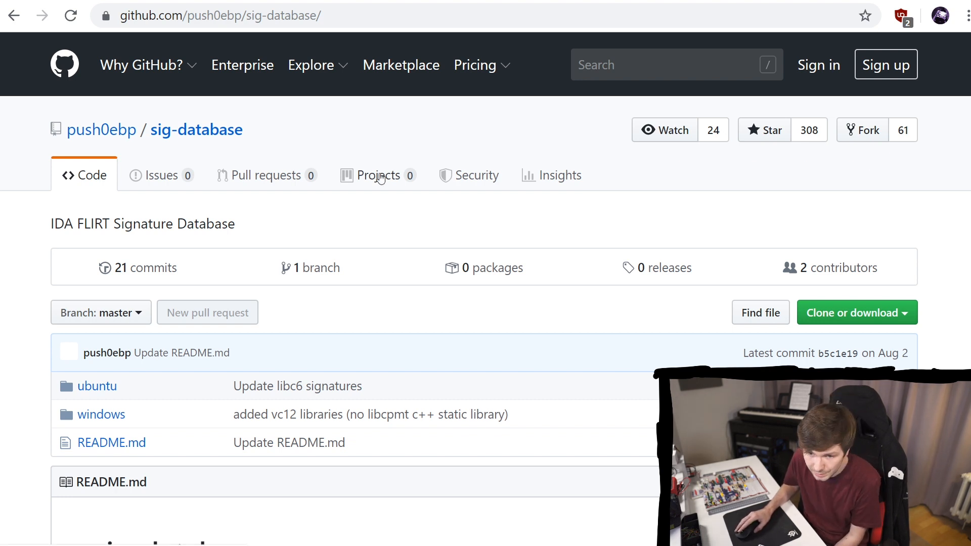
- Browse sig-database ubuntu/libc6/18.04 (bionic)/amd64 and download libc6_2.27-0ubuntu2_amd64.sig
scroll(down, 3)
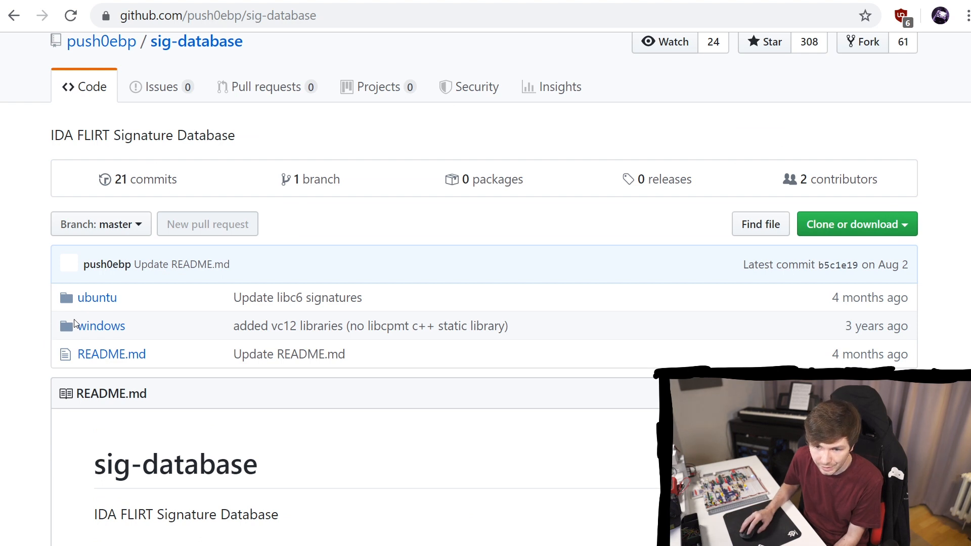
click(97, 297)
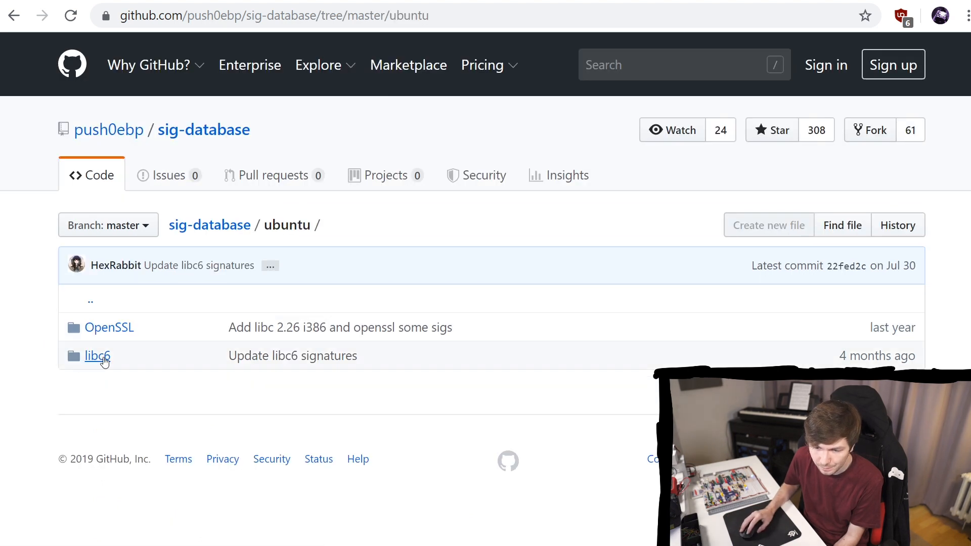
click(97, 356)
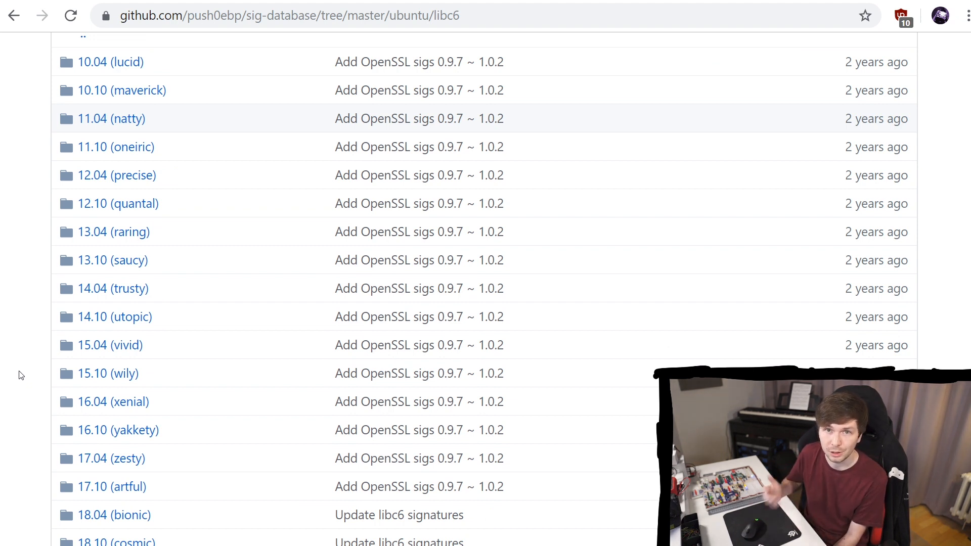
scroll(down, 3)
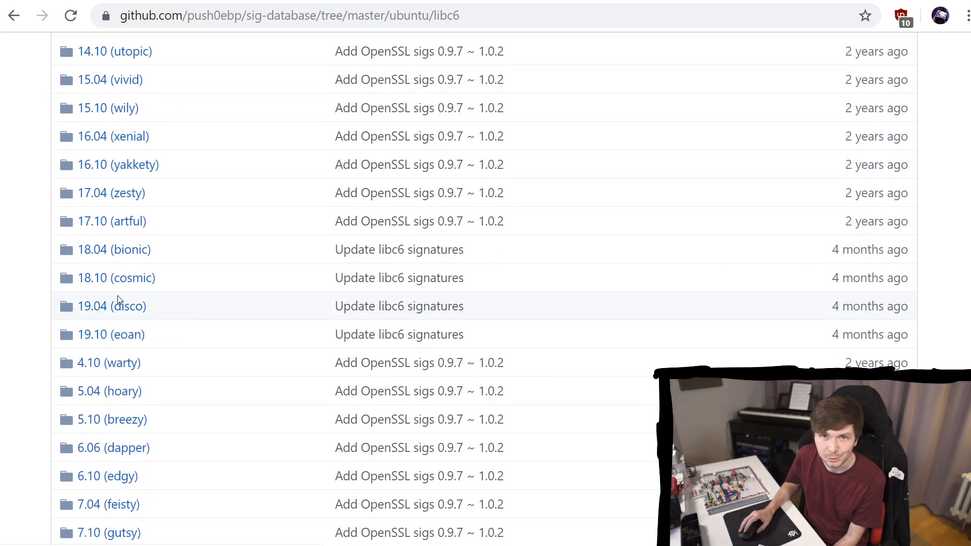
click(114, 249)
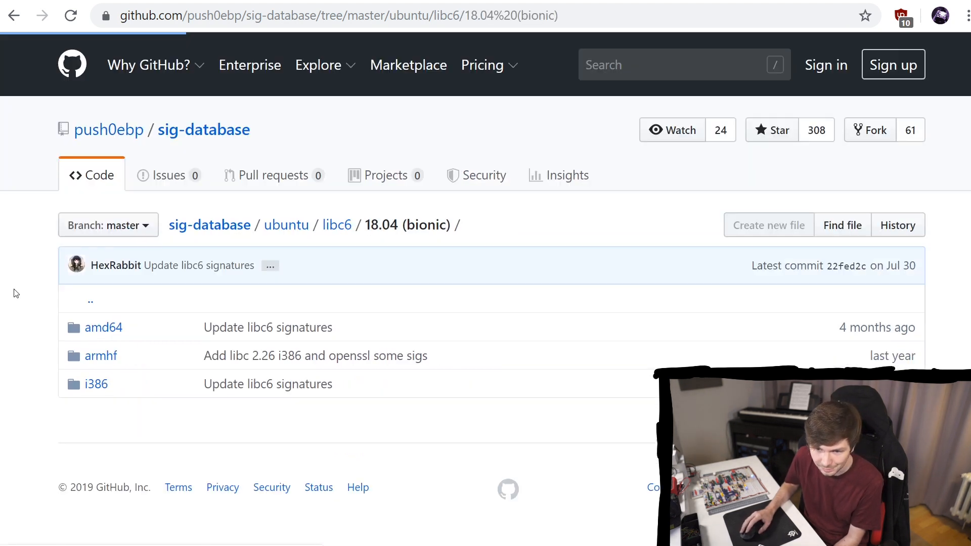
click(103, 327)
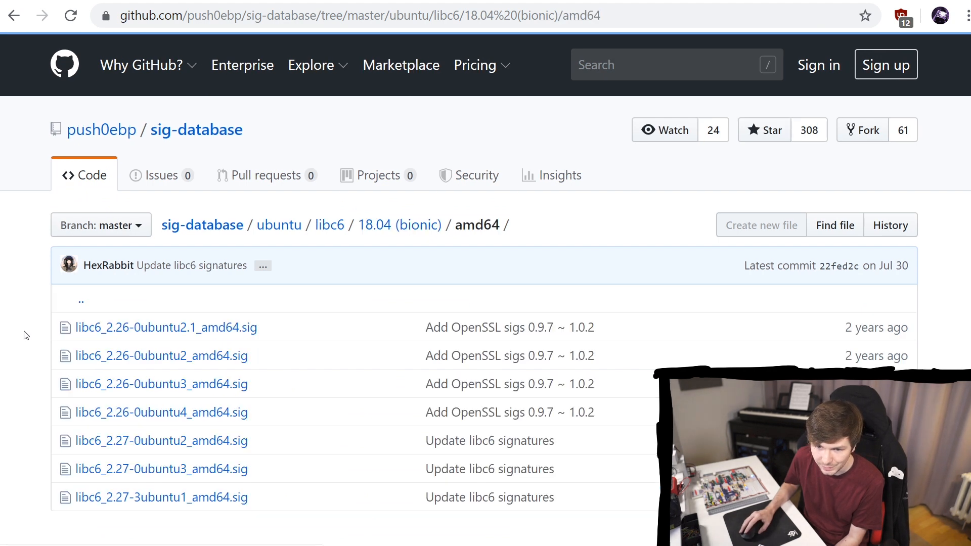
scroll(down, 3)
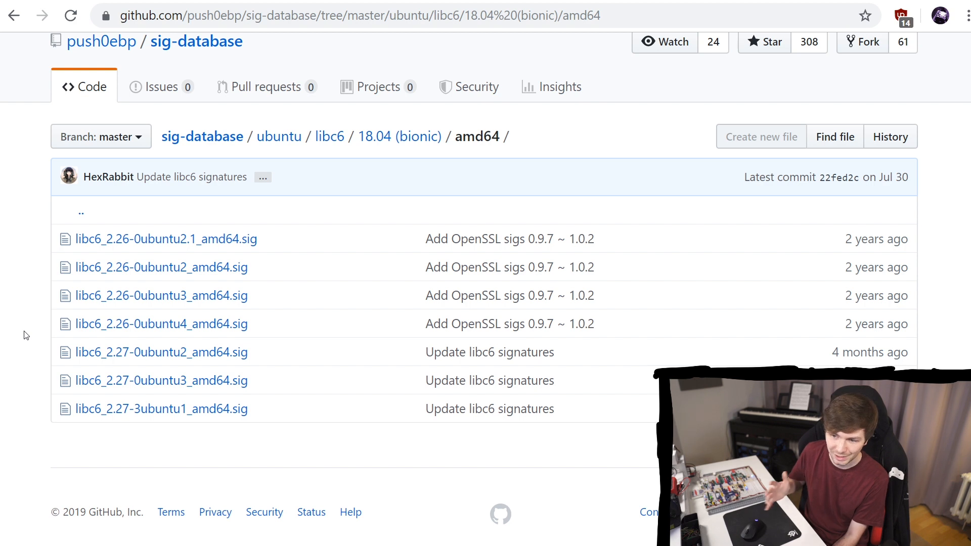
mouse_move(166, 361)
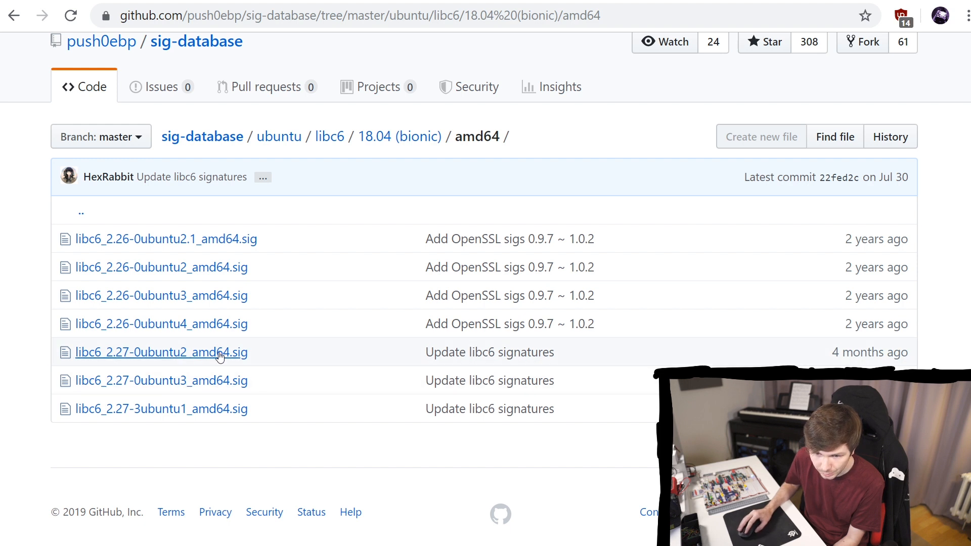
click(160, 352)
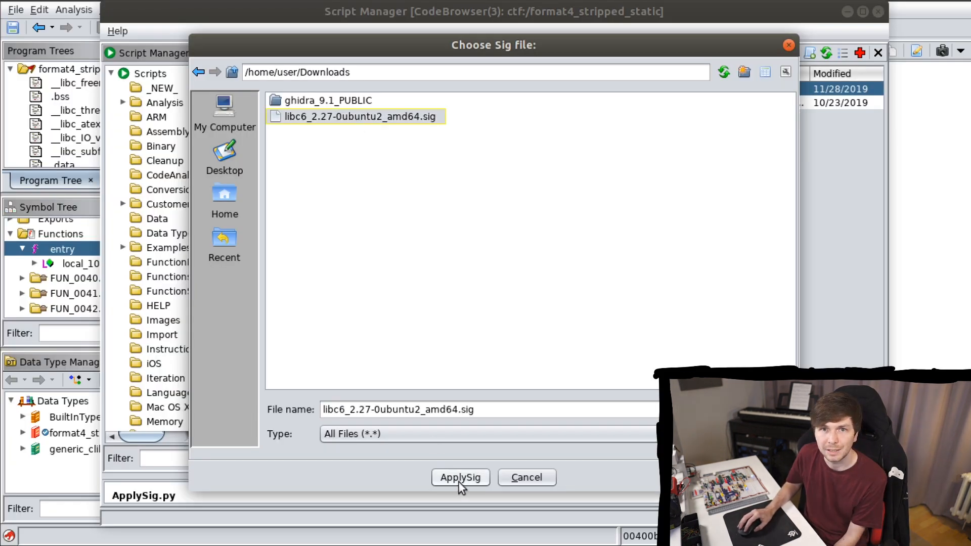
- Apply the libc6_2.27-0ubuntu2_amd64.sig signatures and select the still-unnamed FUN_004100c0 call
click(460, 477)
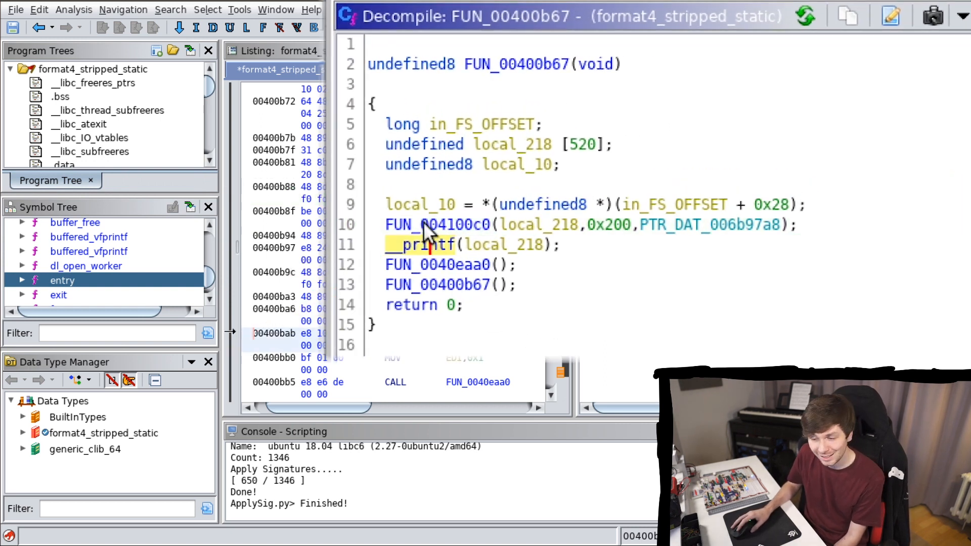
click(433, 224)
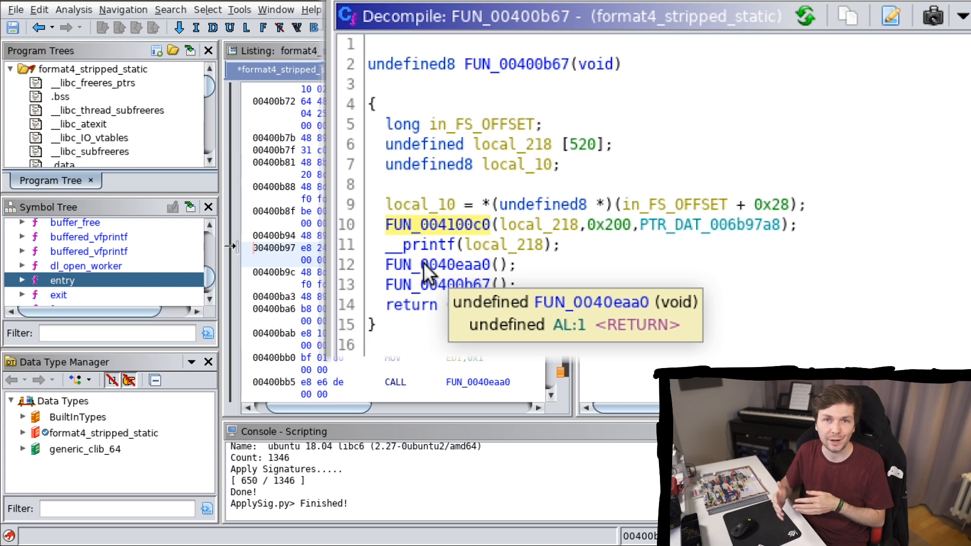
mouse_move(387, 285)
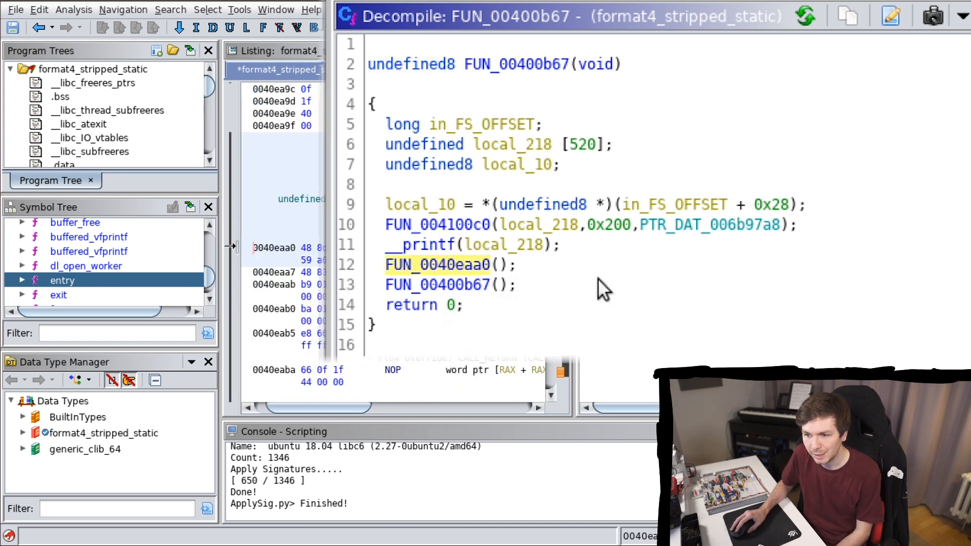
- Rename FUN_0040eaa0 to exit, then inspect FUN_004100c0 and its _IO_getline_info call
double_click(438, 265)
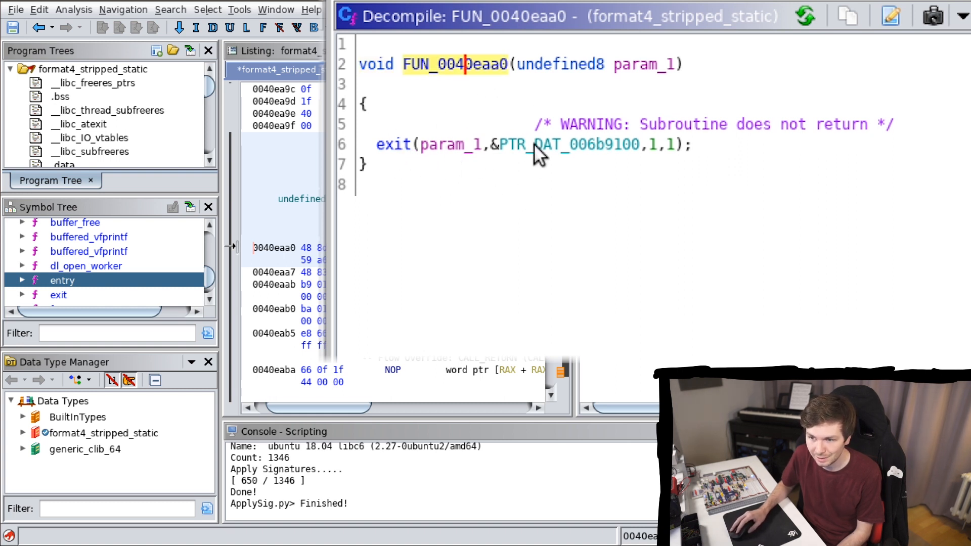
mouse_move(461, 94)
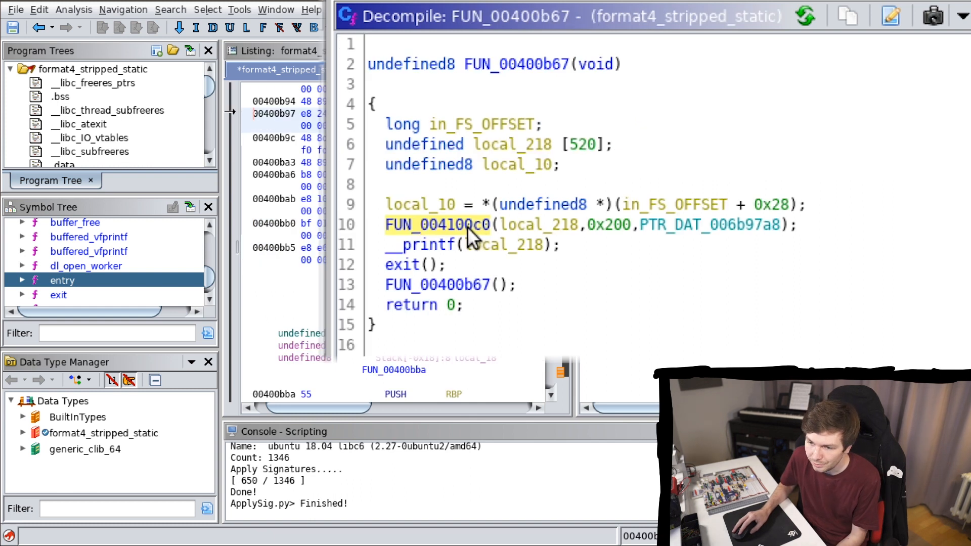
double_click(436, 224)
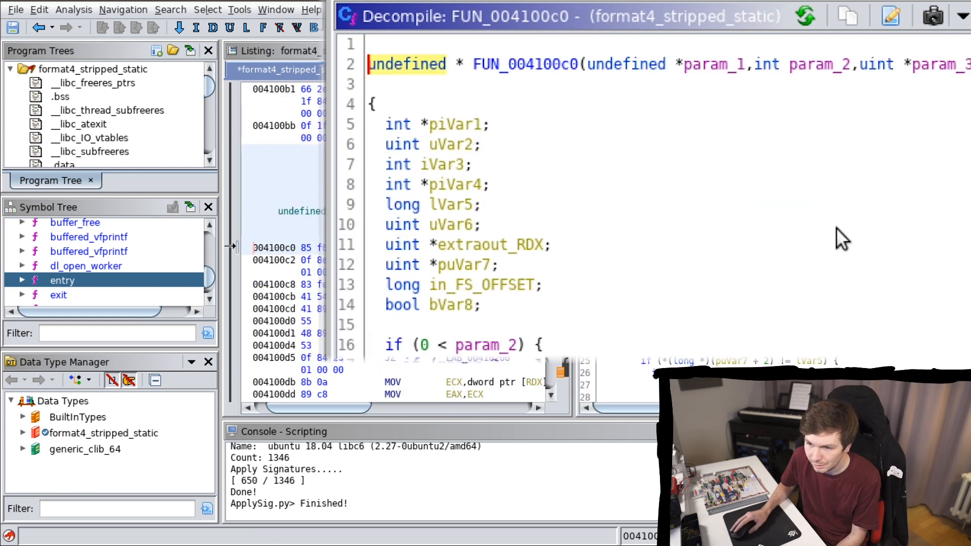
scroll(down, 3)
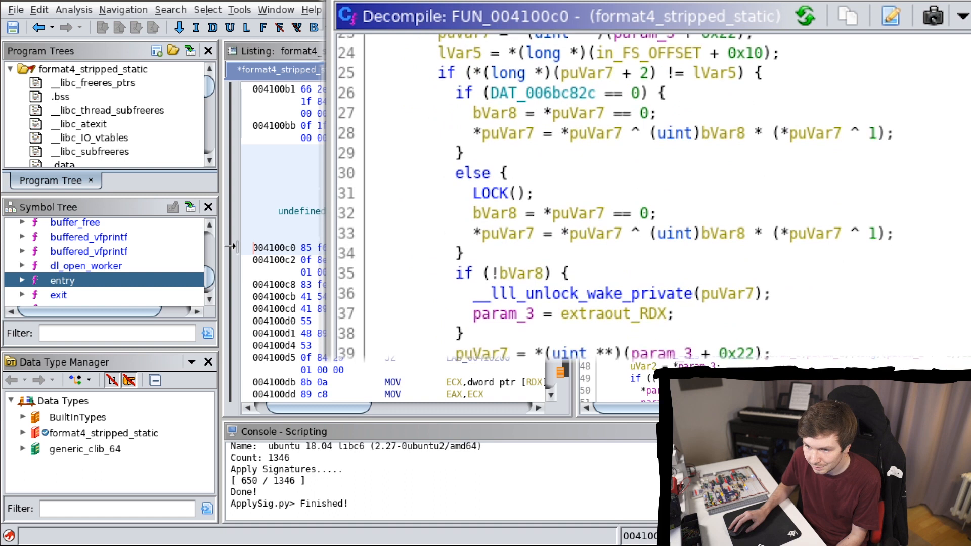
scroll(down, 3)
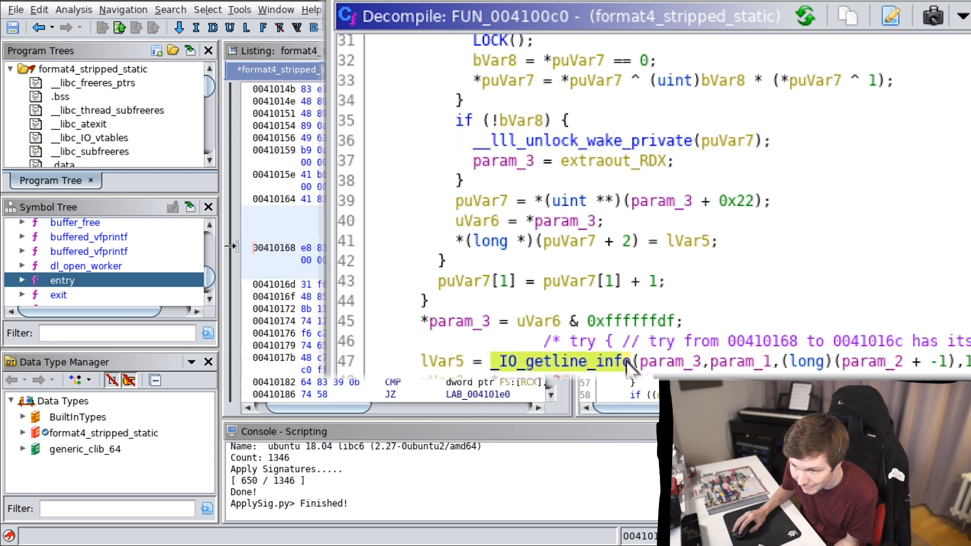
click(22, 280)
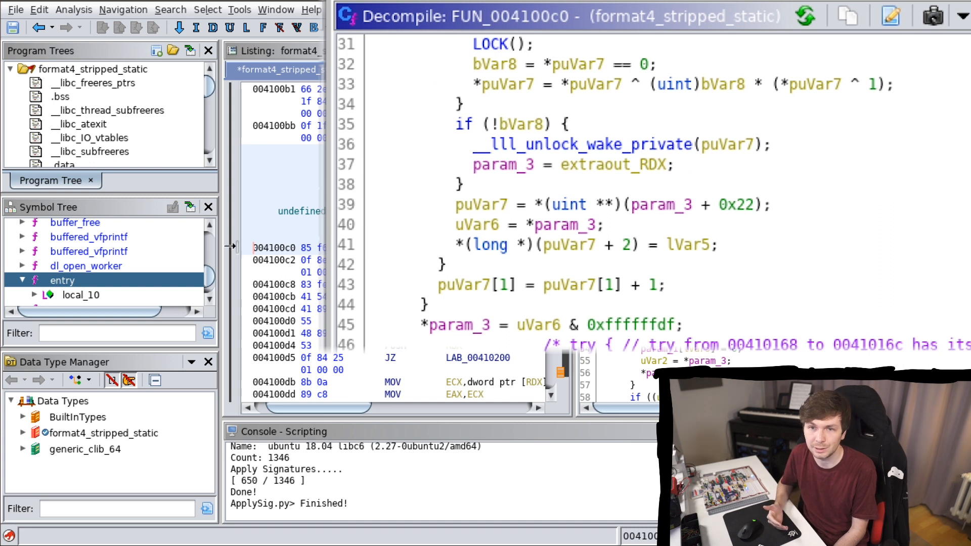
mouse_move(540, 155)
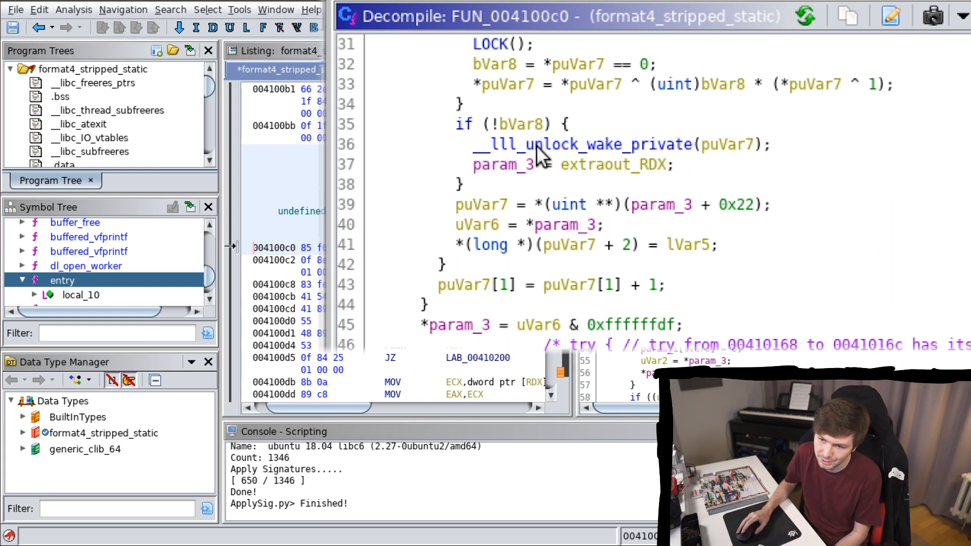